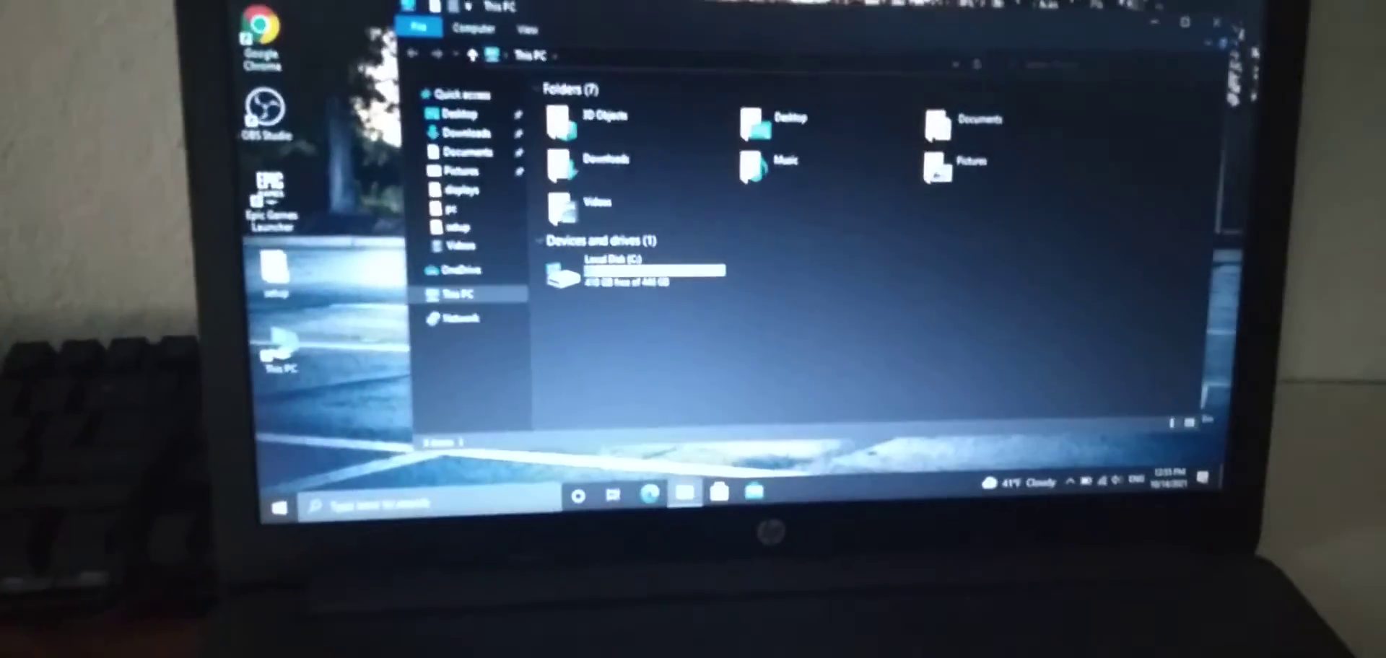
Bring up the Start menu over the desktop with This PC put away.
{"action": "left_click", "coordinate": [278, 505]}
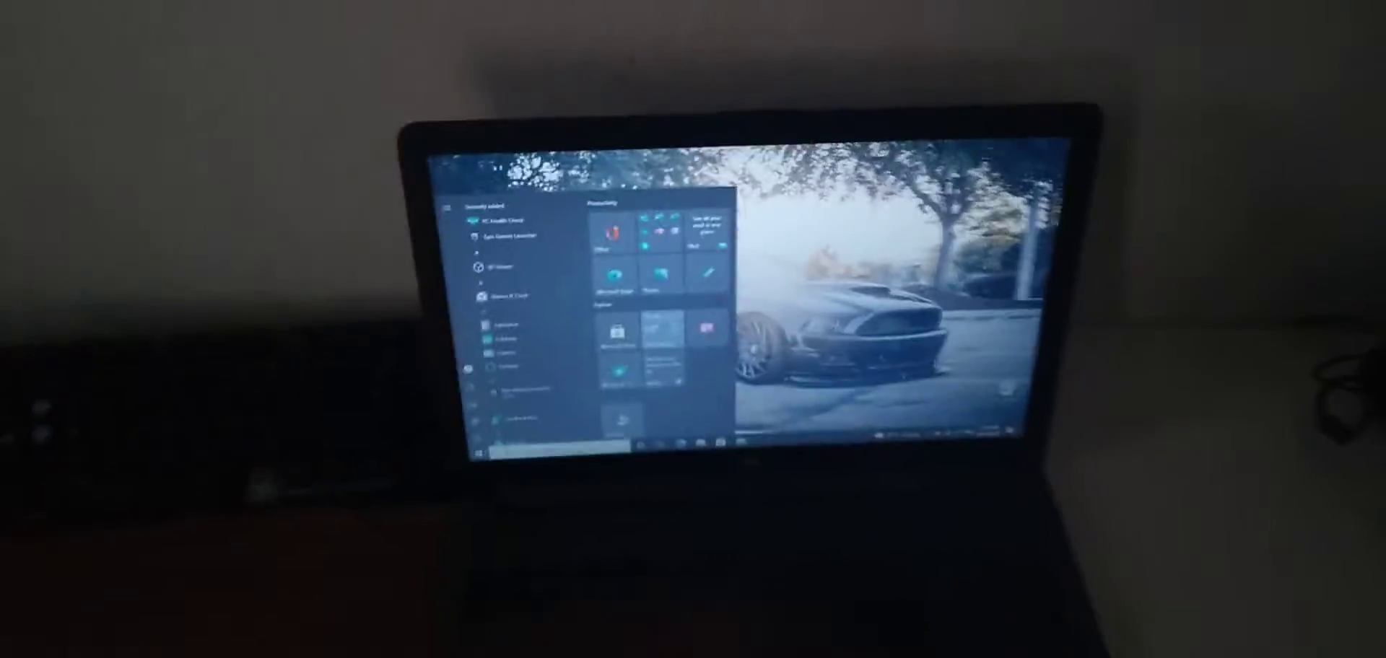